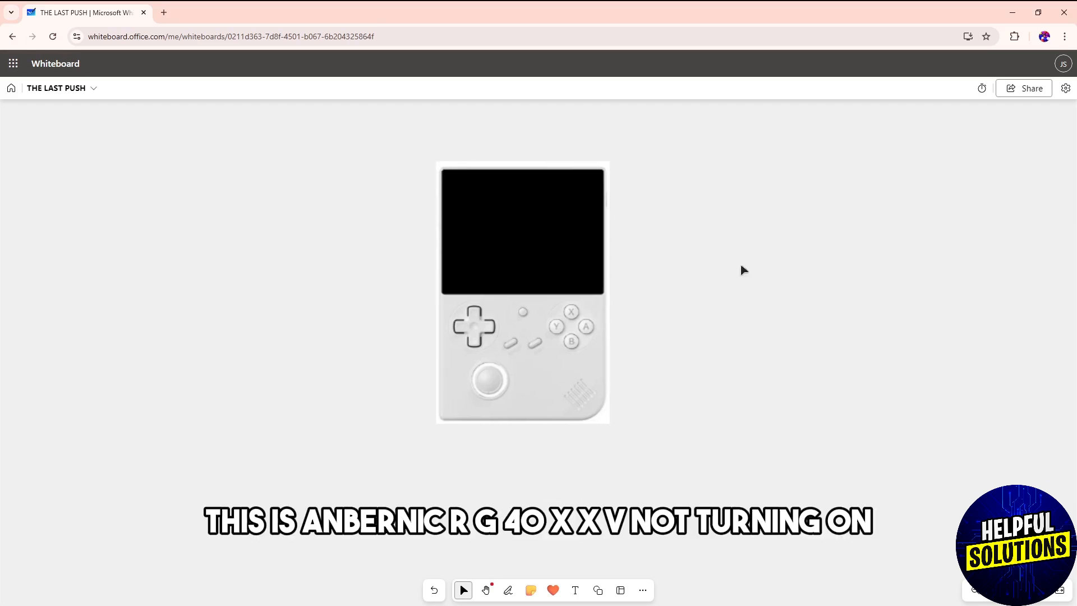
mouse_move(734, 268)
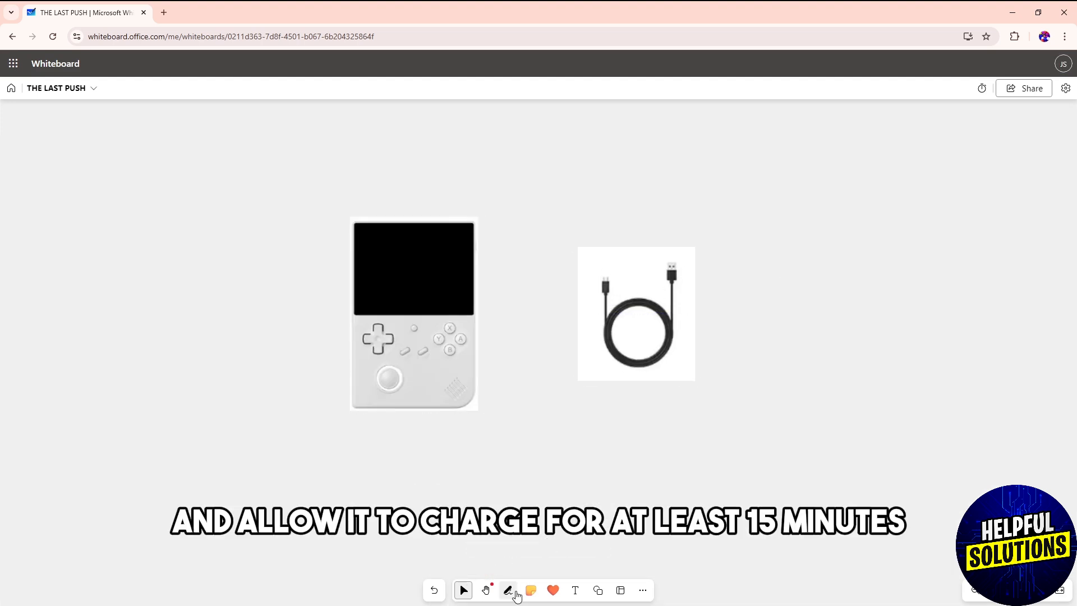
Step: Pick the pen and underline the charger and cable sentences in row 1, circling 'least 15 minutes'
left_click(508, 590)
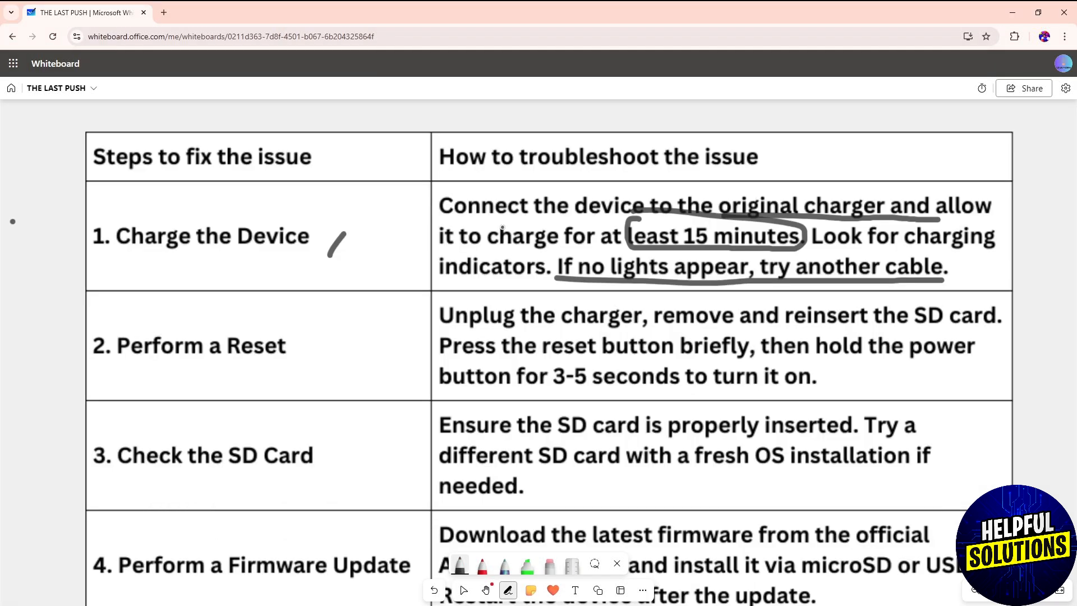
scroll("down", 3)
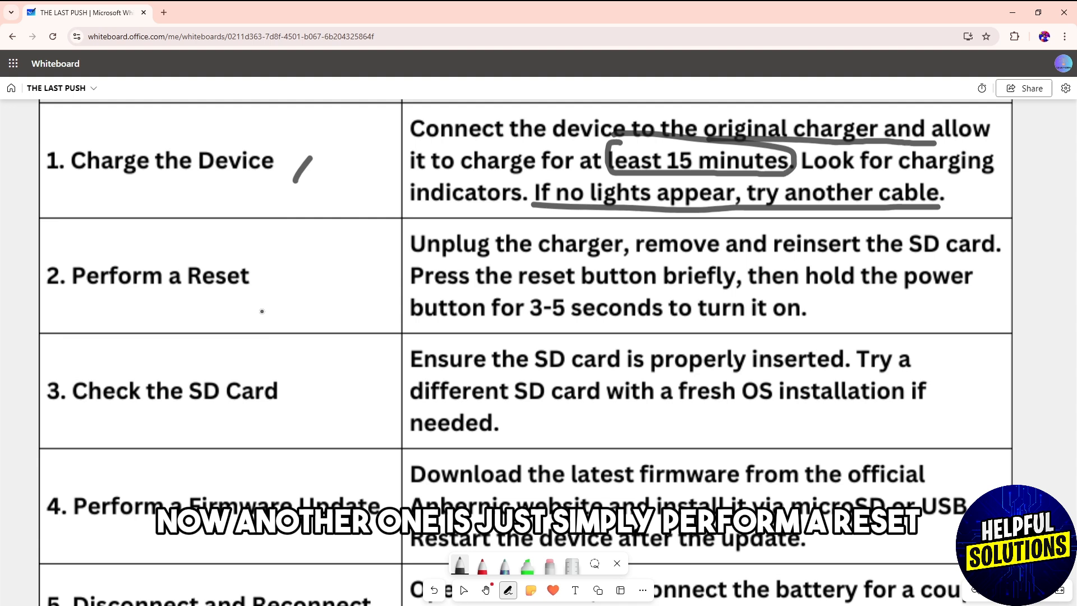
Step: Scroll up to the side-view image to circle the side buttons and point arrows at the SD slot
scroll("up", 3)
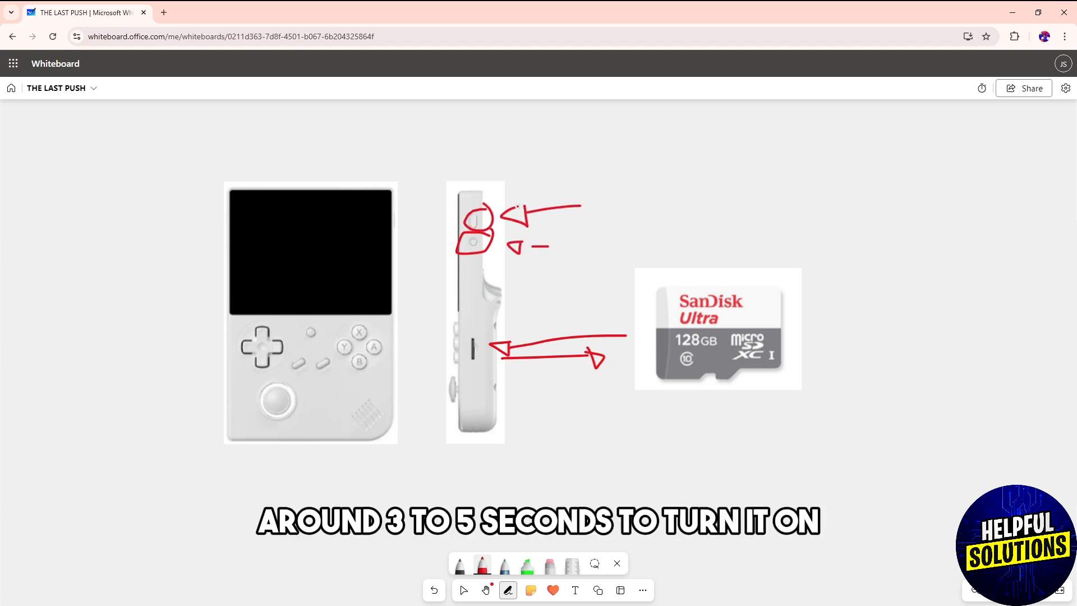
Step: Underline the reset and SD card phrases in rows 2-3, circle 'needed.', and tick the SD step
scroll("down", 3)
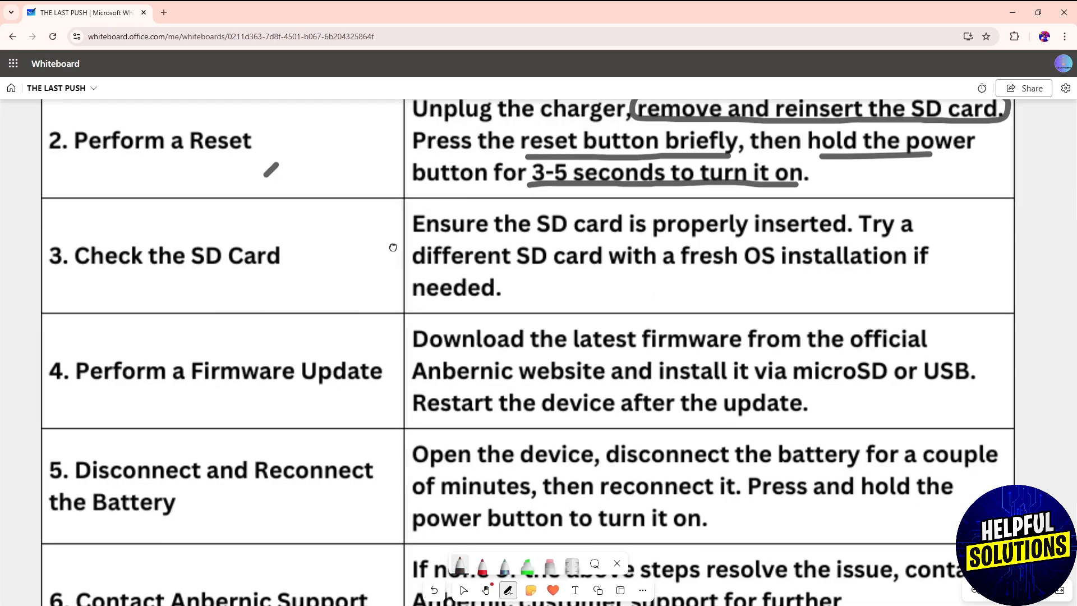
scroll("down", 3)
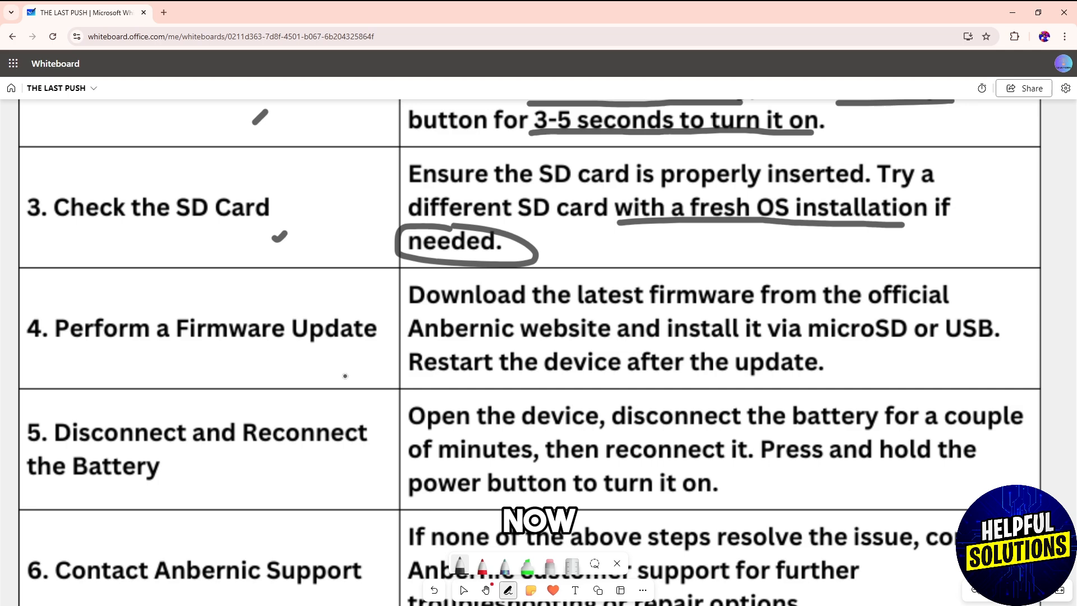
scroll("down", 3)
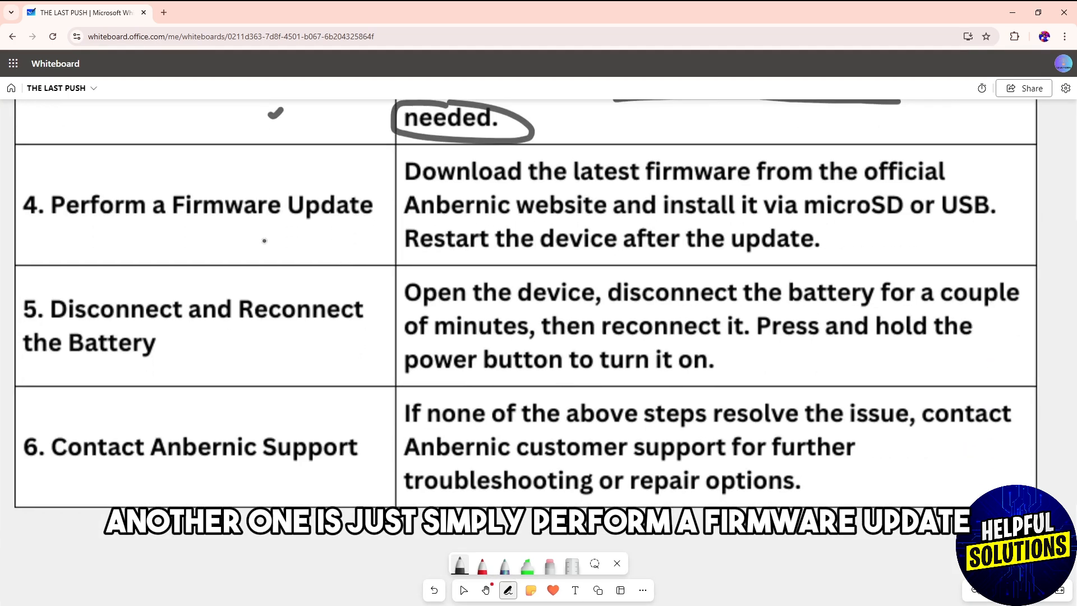